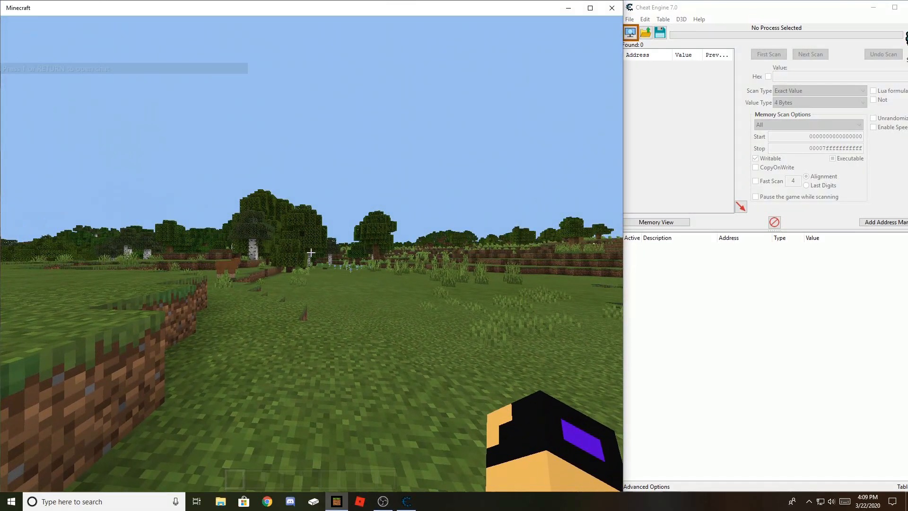
Step: Attach Cheat Engine to the 00002ADC-Minecraft.Windows.exe process from the Process List
{"action": "key", "text": "e"}
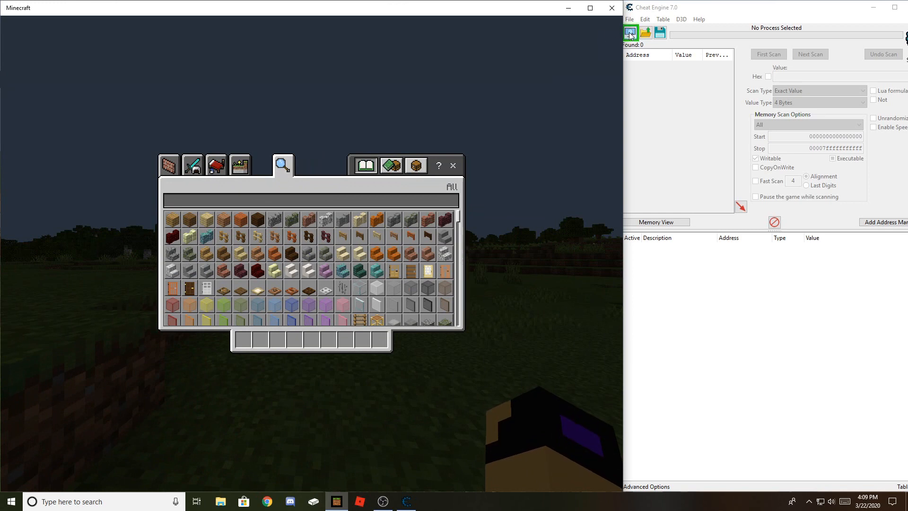
{"action": "left_click", "coordinate": [629, 33]}
{"action": "type", "text": "MI"}
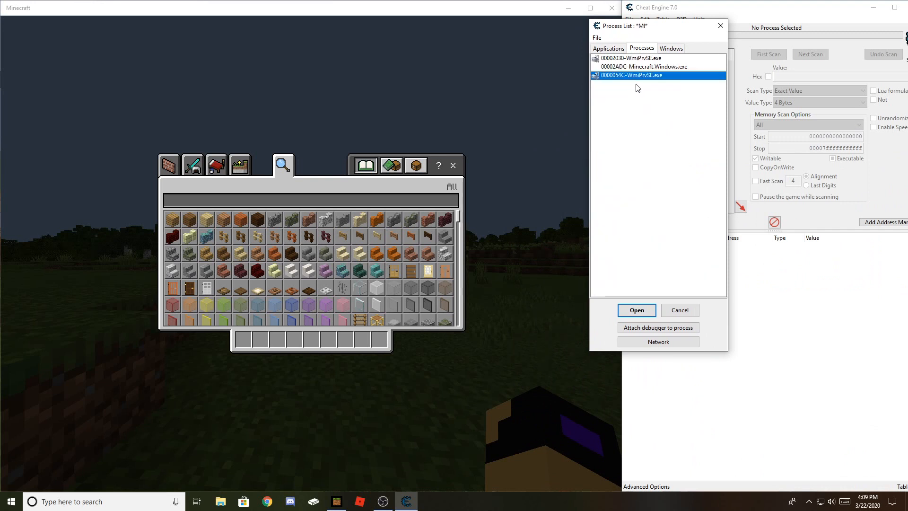
{"action": "left_click", "coordinate": [636, 310]}
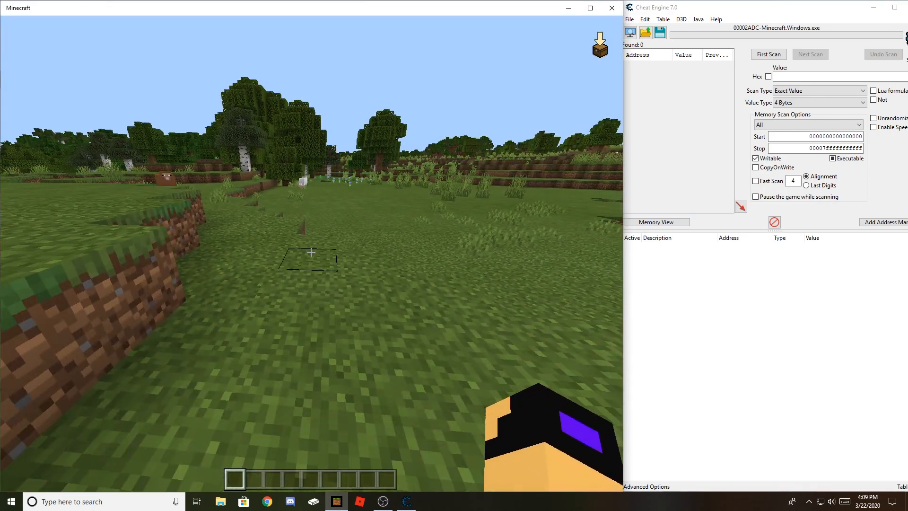
Step: Run a Byte first scan for value 1, then a next scan for 0
{"action": "key", "text": "e"}
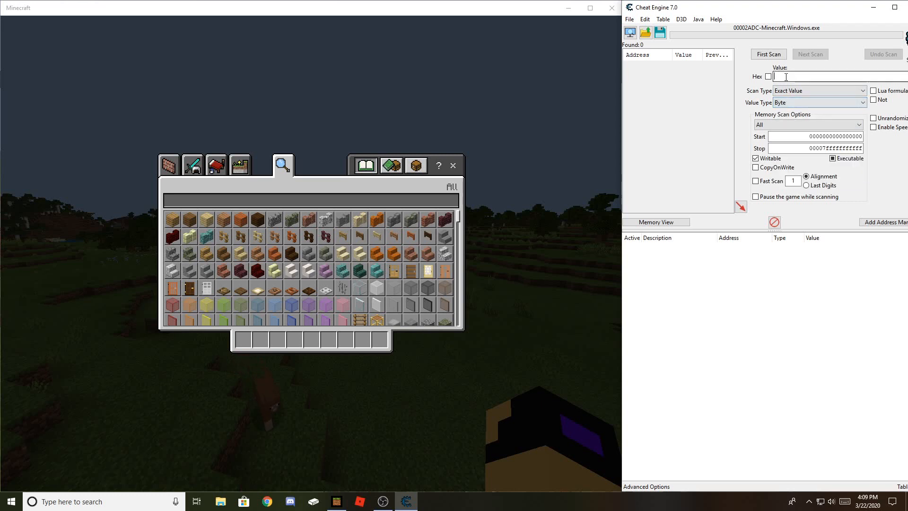
{"action": "left_click", "coordinate": [768, 54]}
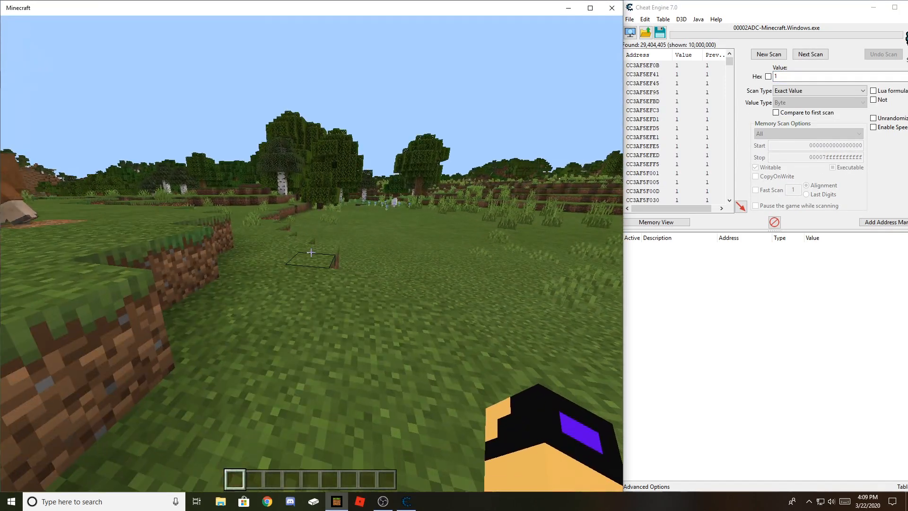
{"action": "key", "text": "e"}
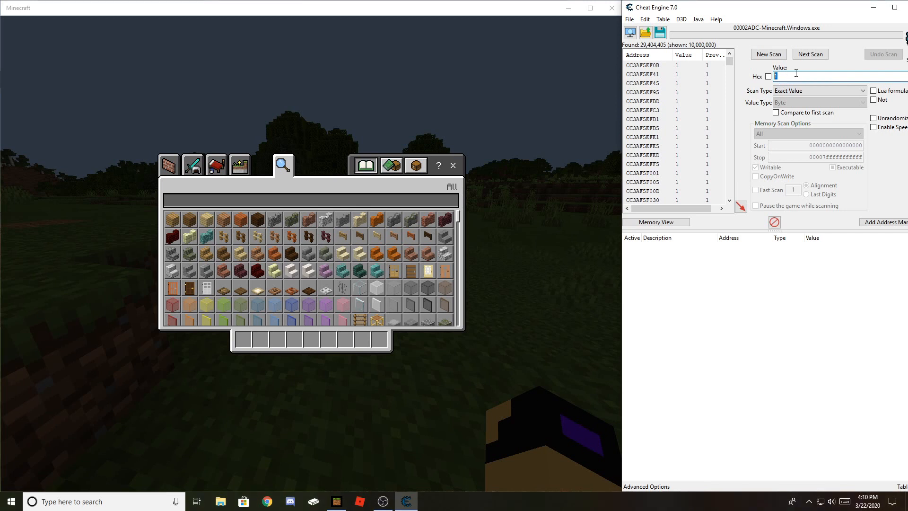
{"action": "left_click", "coordinate": [809, 54]}
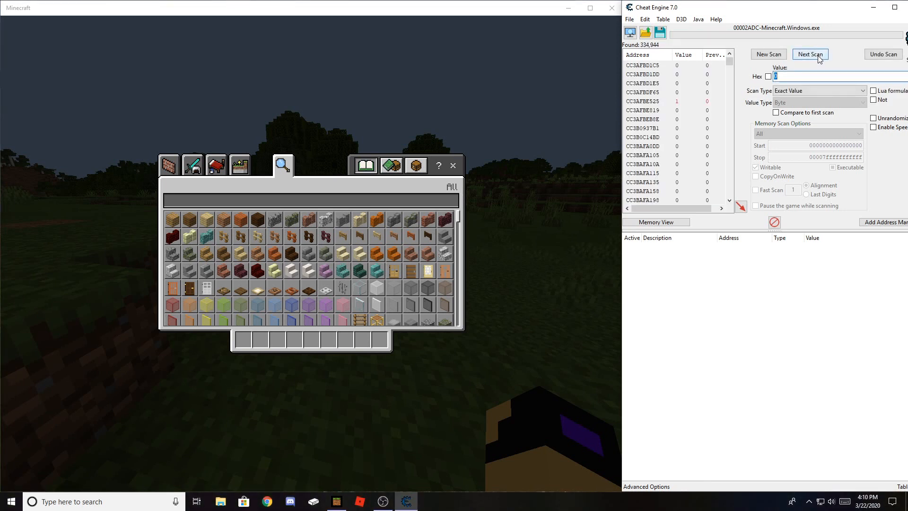
{"action": "left_click", "coordinate": [810, 54]}
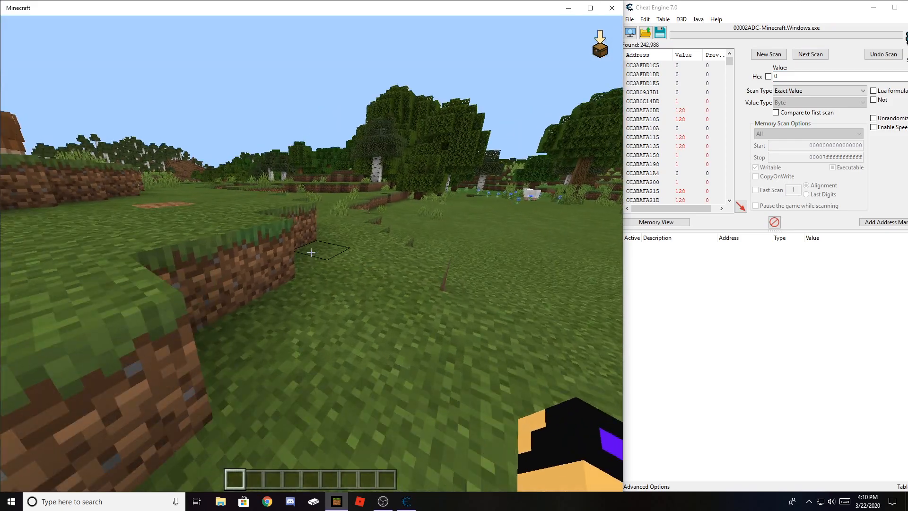
Step: Repeat Unchanged value next scans, narrowing the candidates to 1,907 addresses
{"action": "left_click", "coordinate": [809, 54]}
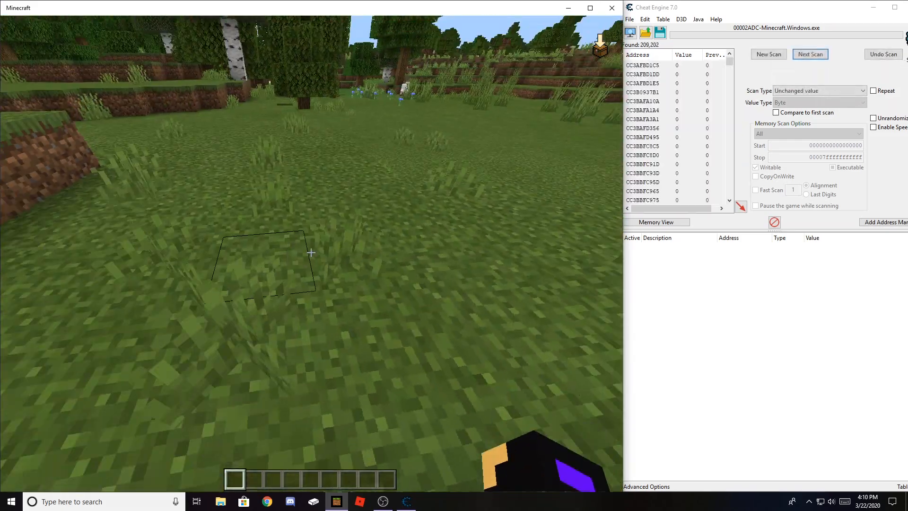
{"action": "left_click", "coordinate": [810, 54]}
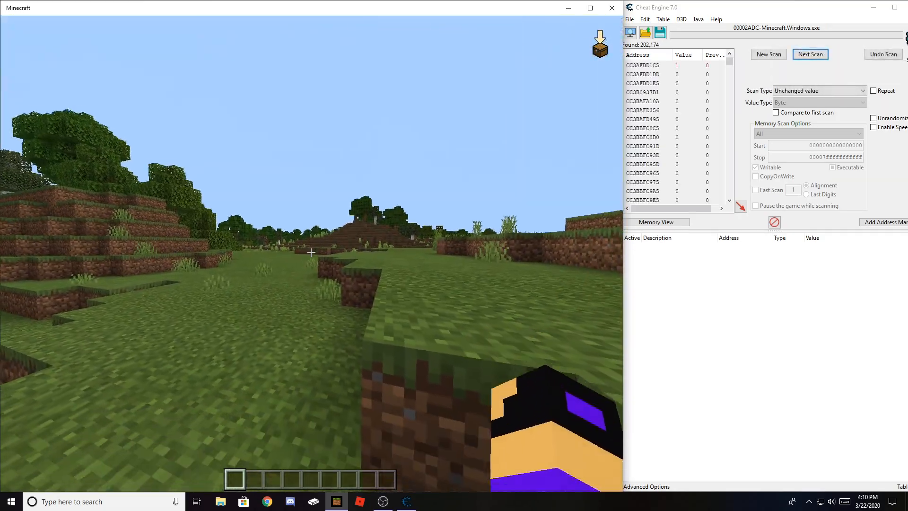
{"action": "key", "text": "e"}
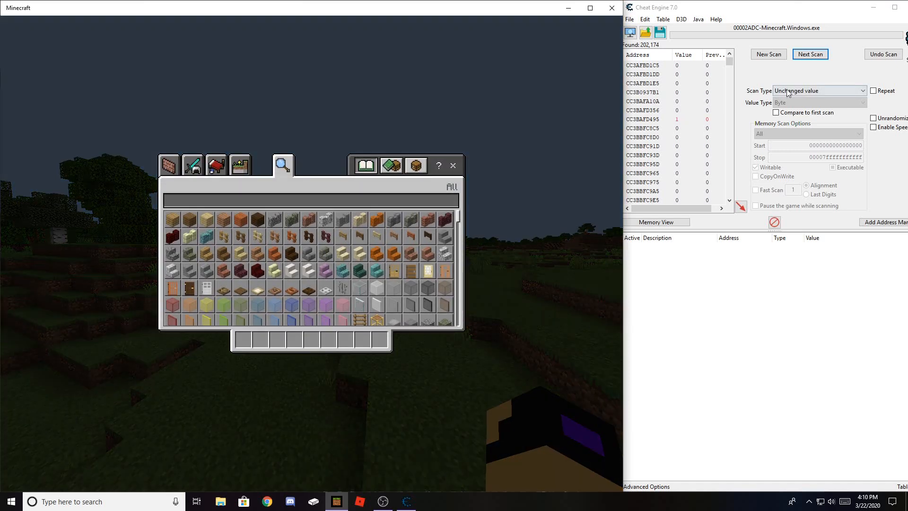
{"action": "left_click", "coordinate": [818, 91]}
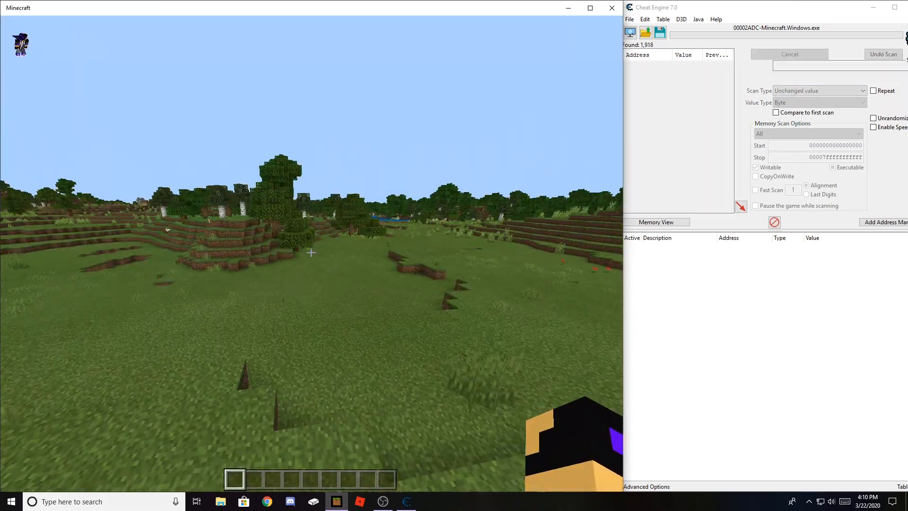
{"action": "left_click", "coordinate": [809, 54]}
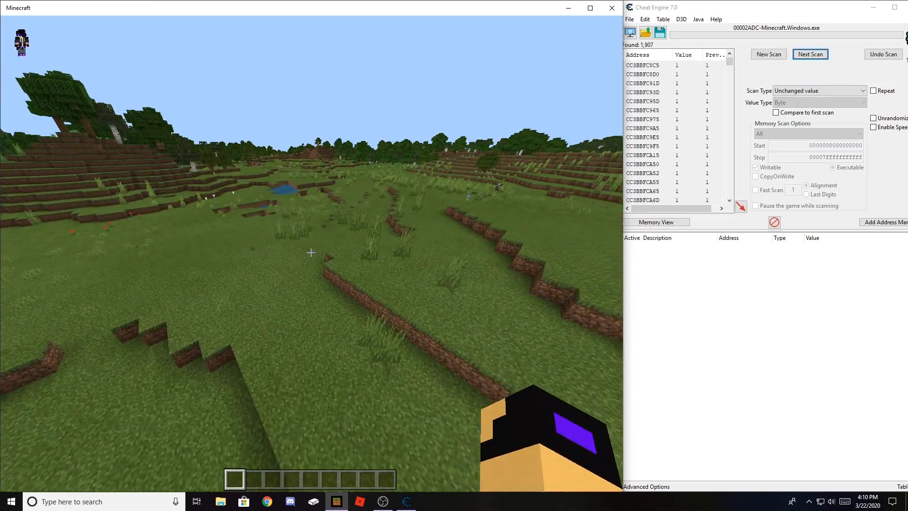
{"action": "key", "text": "e"}
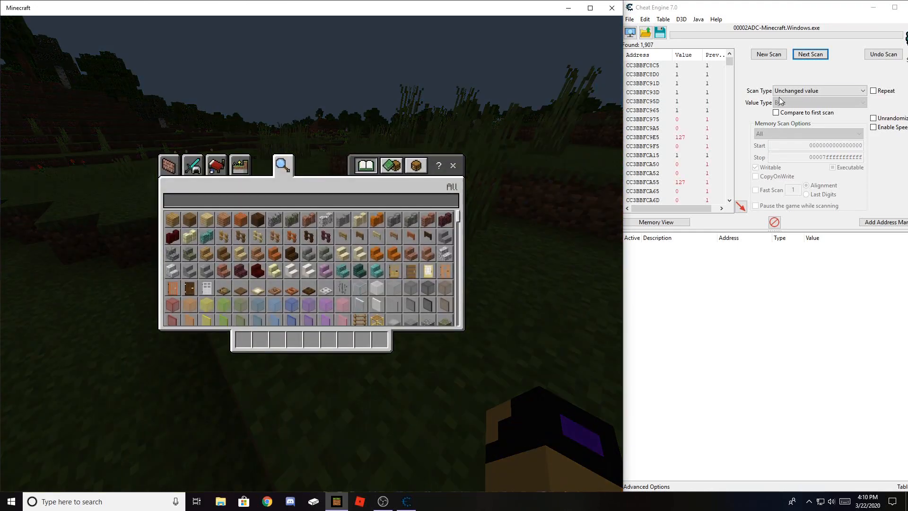
Step: Alternate exact-value scans for 0 and 1, then a Decreased value scan, leaving three addresses
{"action": "left_click", "coordinate": [816, 90]}
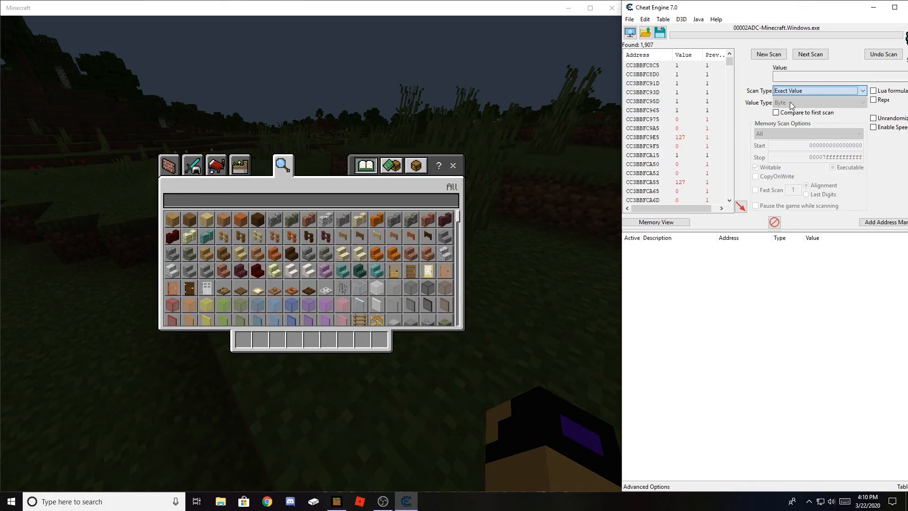
{"action": "left_click", "coordinate": [809, 54]}
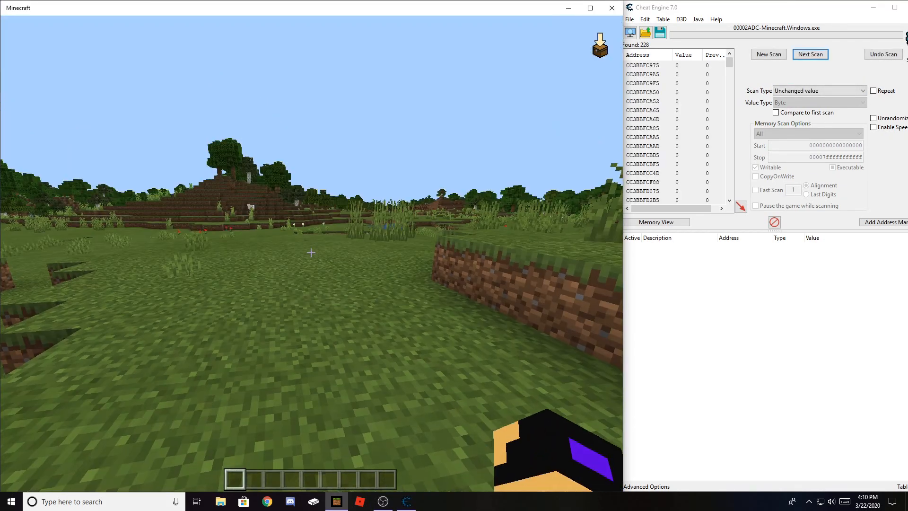
{"action": "key", "text": "e"}
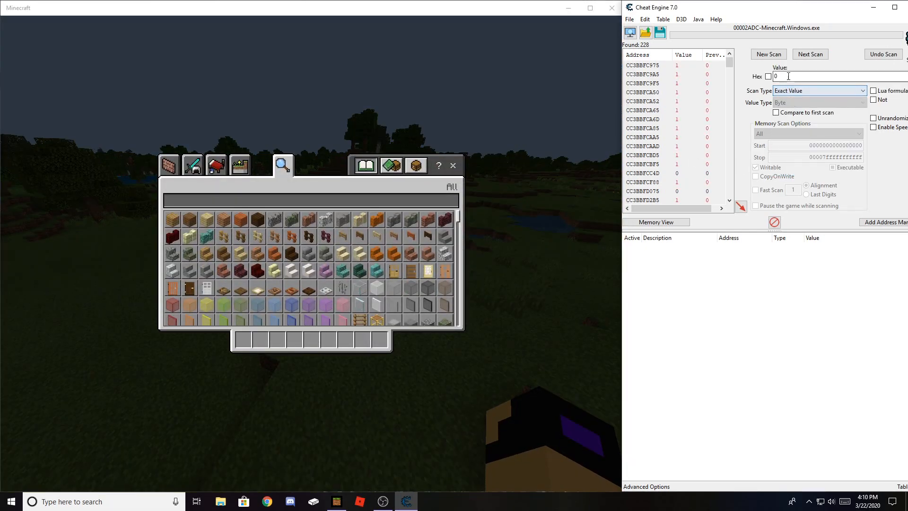
{"action": "left_click", "coordinate": [810, 54]}
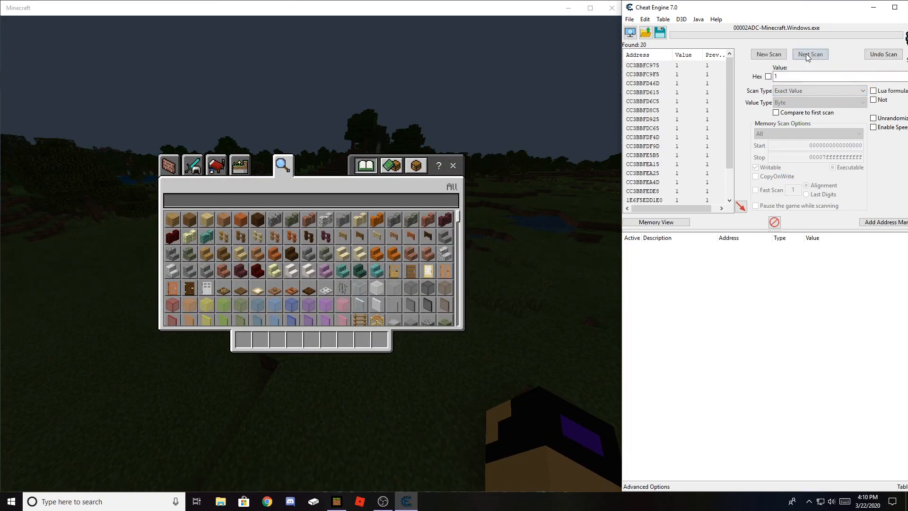
{"action": "left_click", "coordinate": [809, 54]}
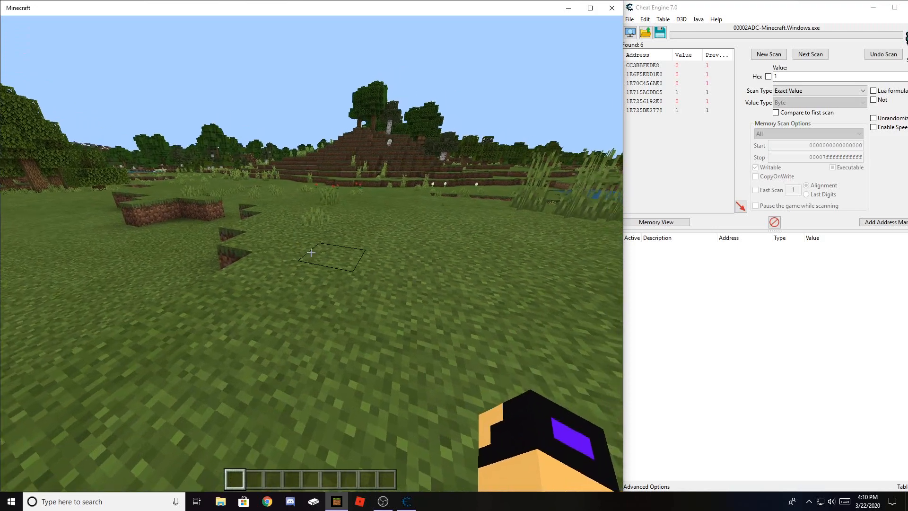
{"action": "left_click", "coordinate": [810, 54]}
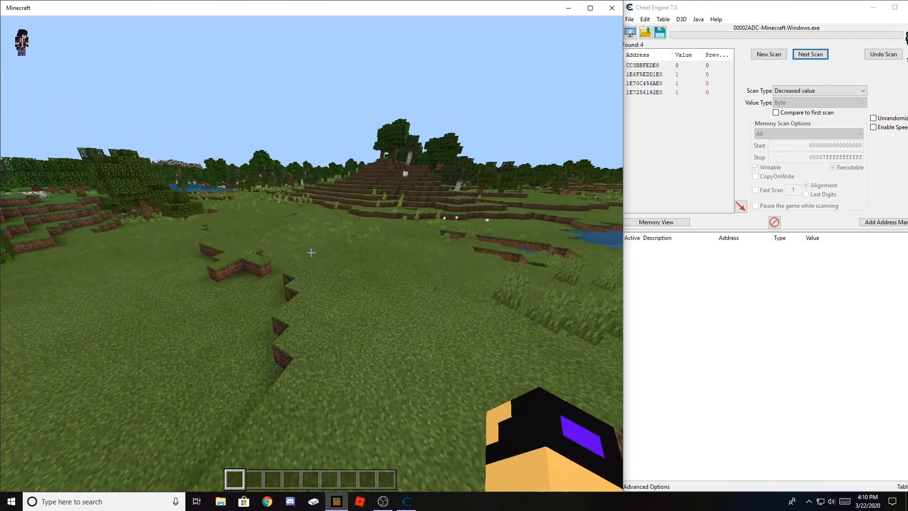
{"action": "key", "text": "e"}
{"action": "type", "text": "/gamemode"}
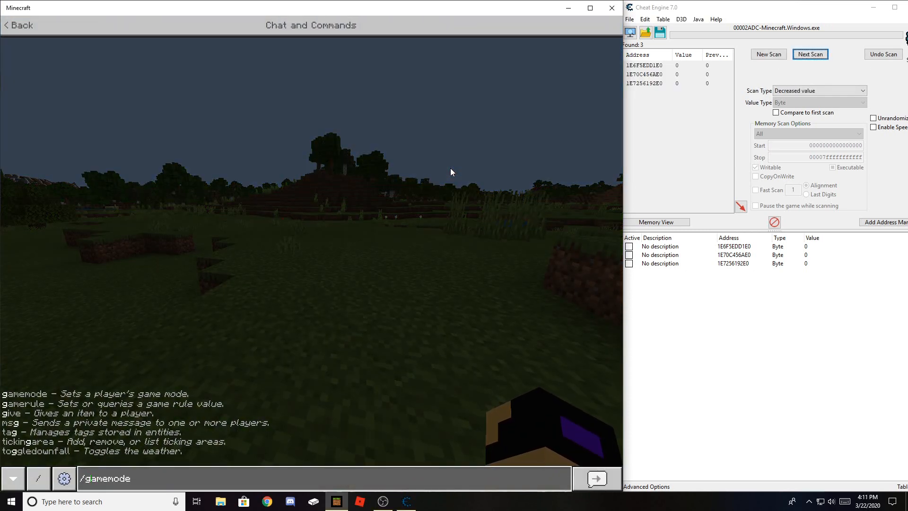
Step: Change address 1E70C456AE0 from 0 to 1 and resume Minecraft to test flying
{"action": "key", "text": "Escape"}
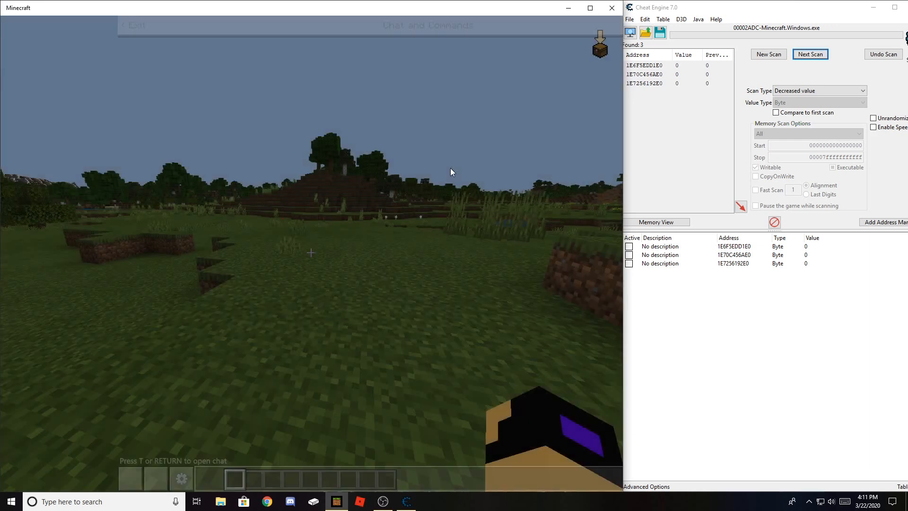
{"action": "key", "text": "e"}
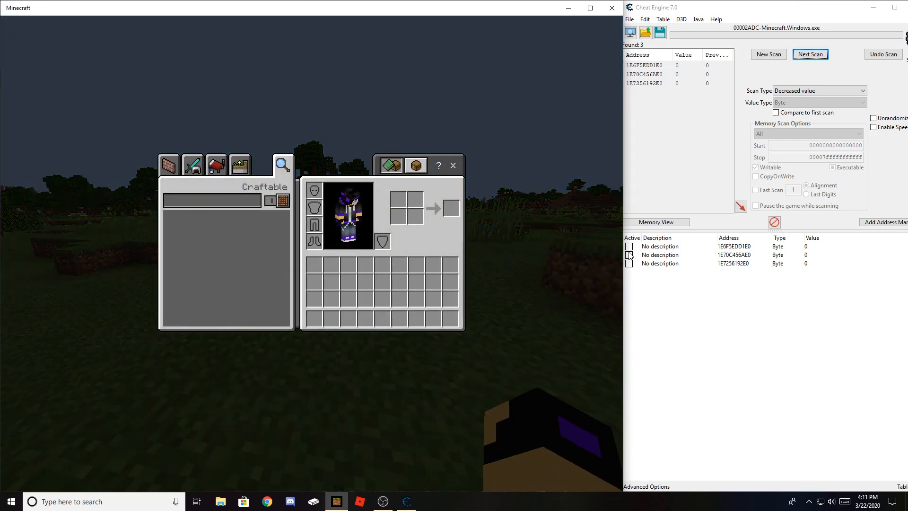
{"action": "double_click", "coordinate": [805, 246]}
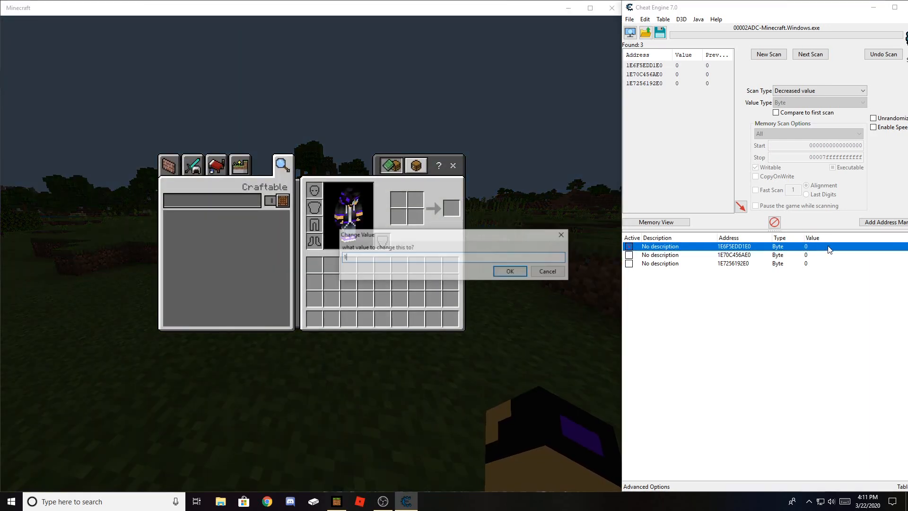
{"action": "left_click", "coordinate": [546, 271]}
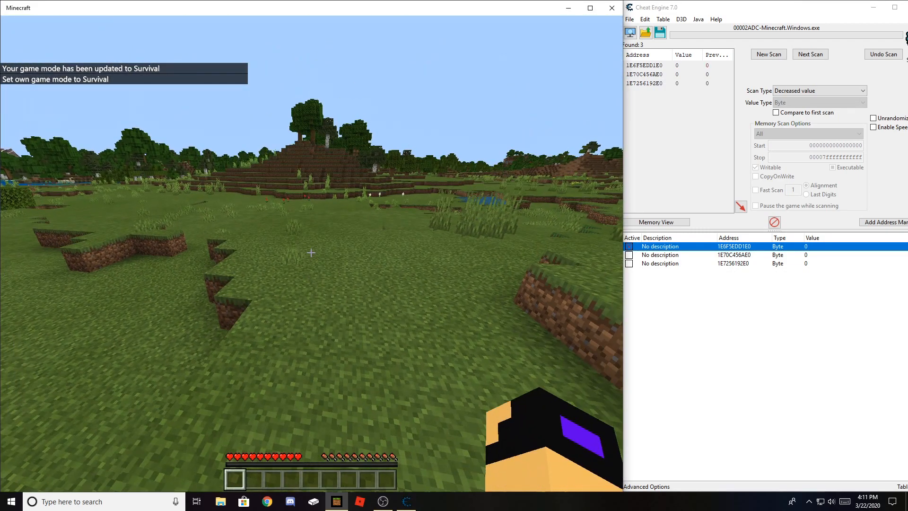
{"action": "key", "text": "Escape"}
{"action": "type", "text": "1"}
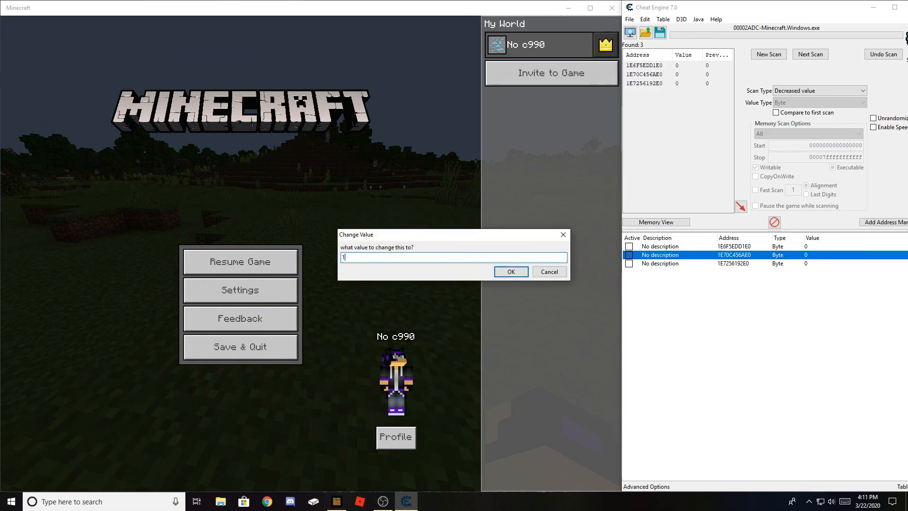
{"action": "left_click", "coordinate": [509, 271]}
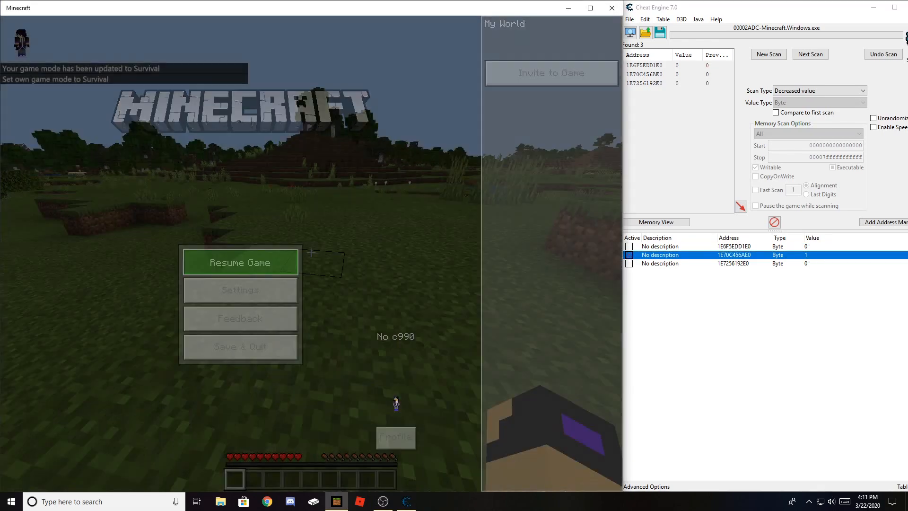
{"action": "left_click", "coordinate": [239, 262]}
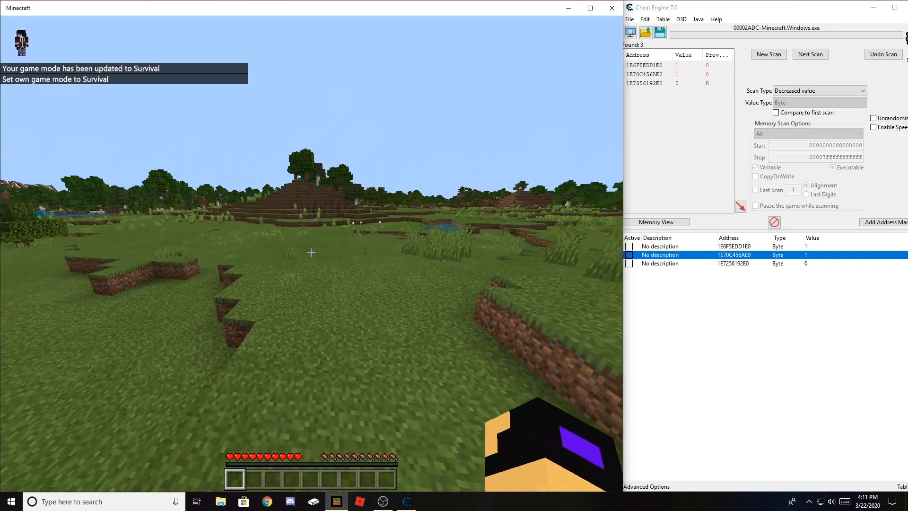
{"action": "key", "text": "e"}
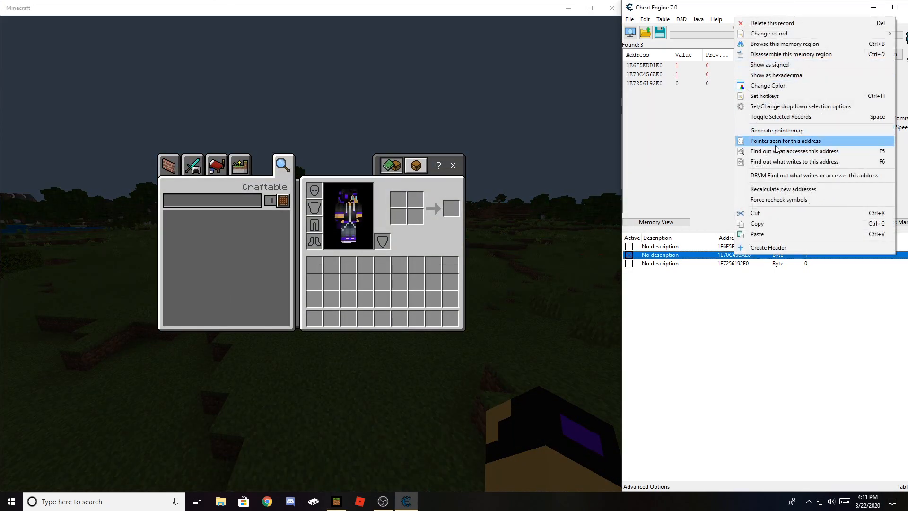
{"action": "mouse_move", "coordinate": [776, 151]}
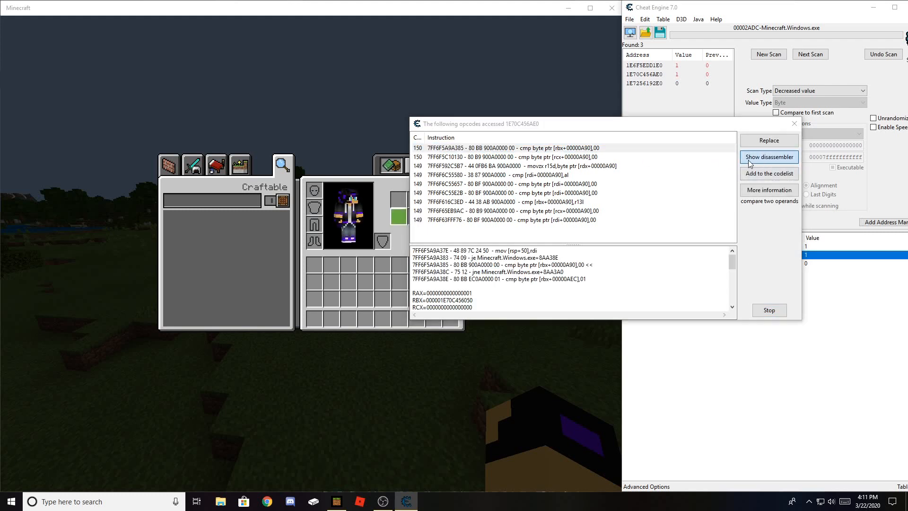
Step: Open the instruction accessing 1E70C456AE0 in the disassembler Memory Viewer
{"action": "left_click", "coordinate": [768, 157]}
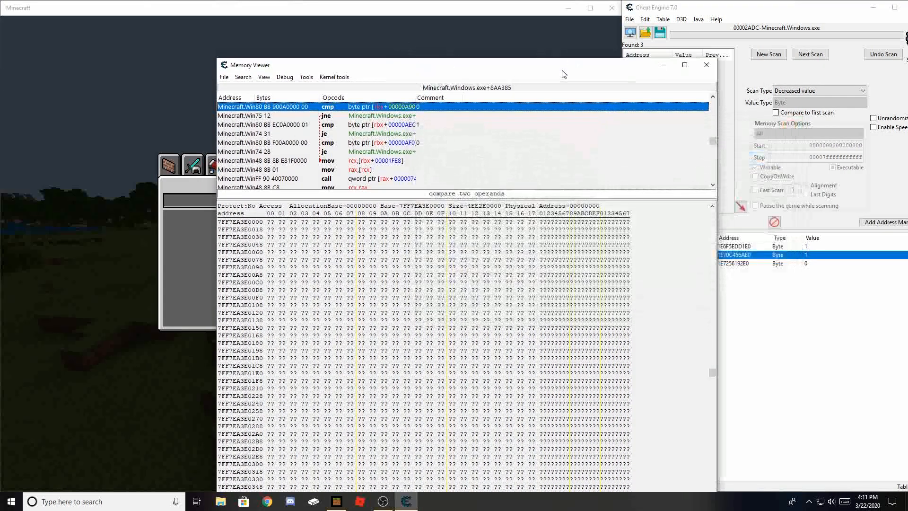
Step: Open Auto Assemble from the Memory Viewer and load the AOB Injection template
{"action": "left_click_drag", "start_coordinate": [562, 74], "coordinate": [670, 64]}
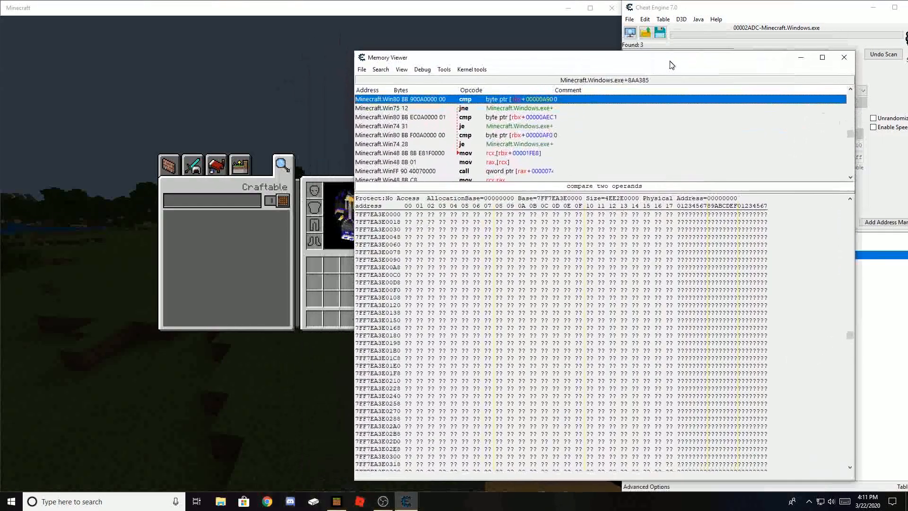
{"action": "left_click", "coordinate": [445, 74]}
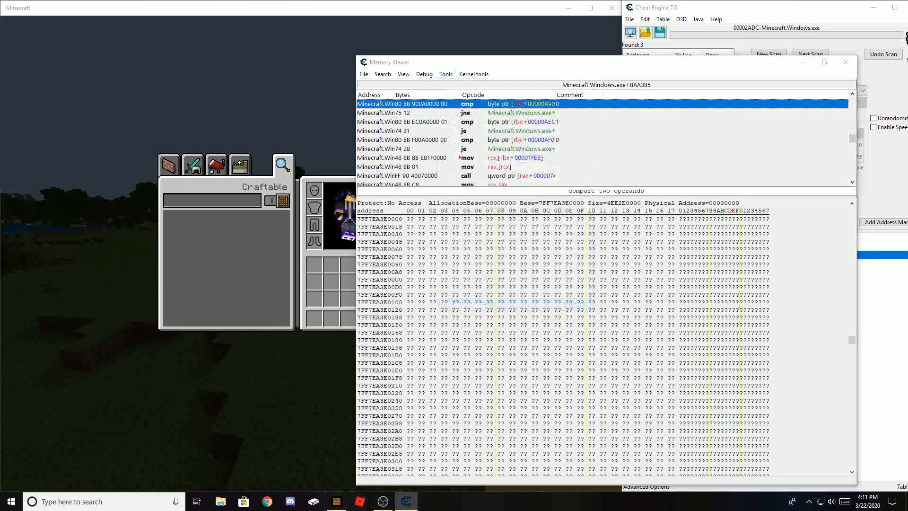
{"action": "left_click", "coordinate": [361, 104]}
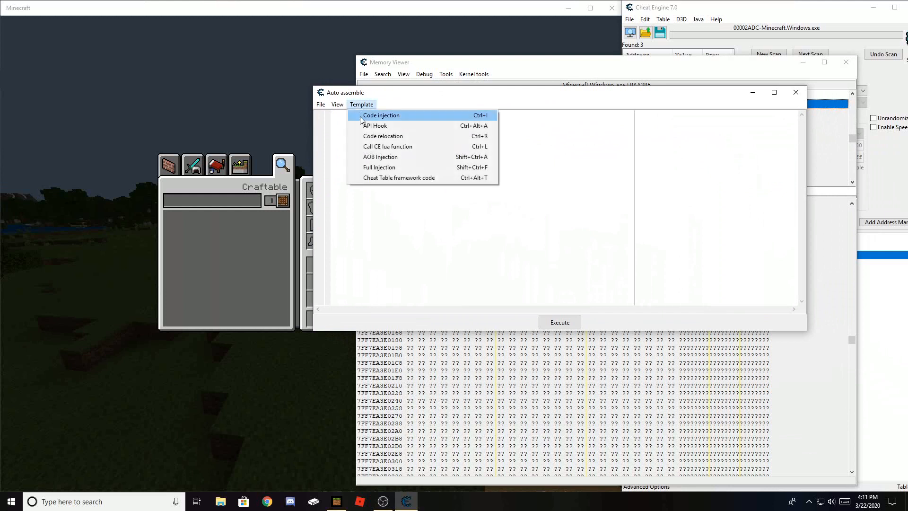
{"action": "mouse_move", "coordinate": [380, 157]}
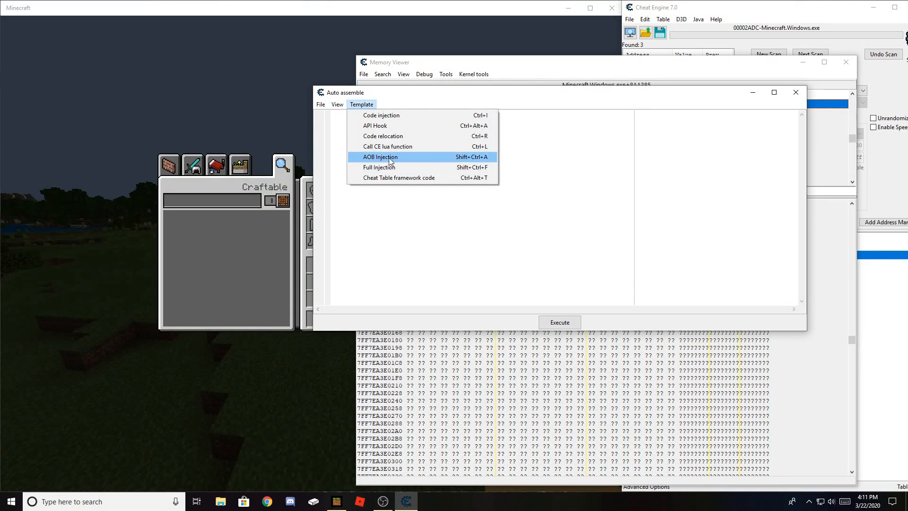
{"action": "left_click", "coordinate": [379, 157]}
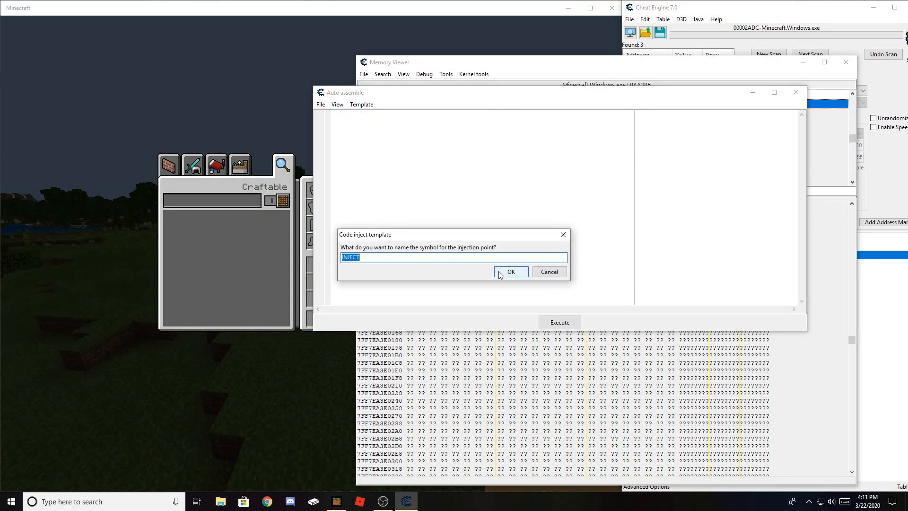
Step: Name the injection INJECT, change the compare to mov [rbx+00000A90],1, and assign it to the table
{"action": "left_click", "coordinate": [510, 271]}
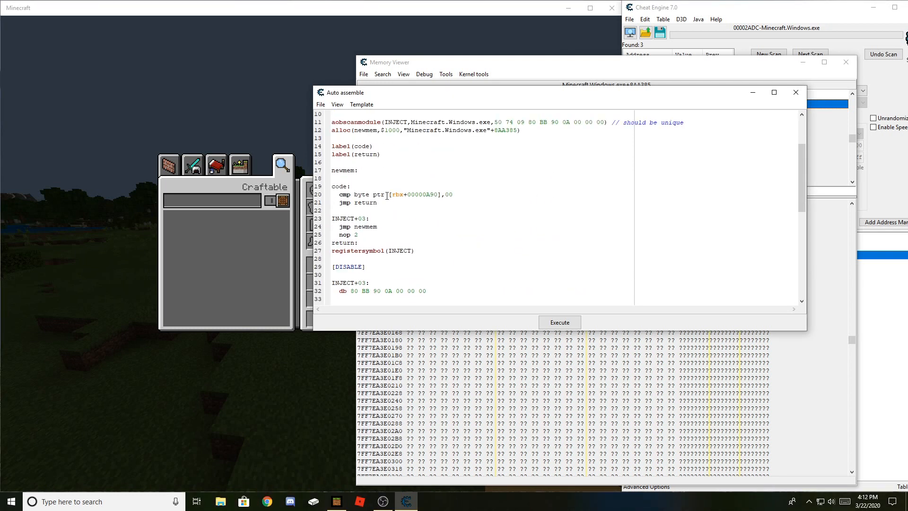
{"action": "double_click", "coordinate": [359, 194]}
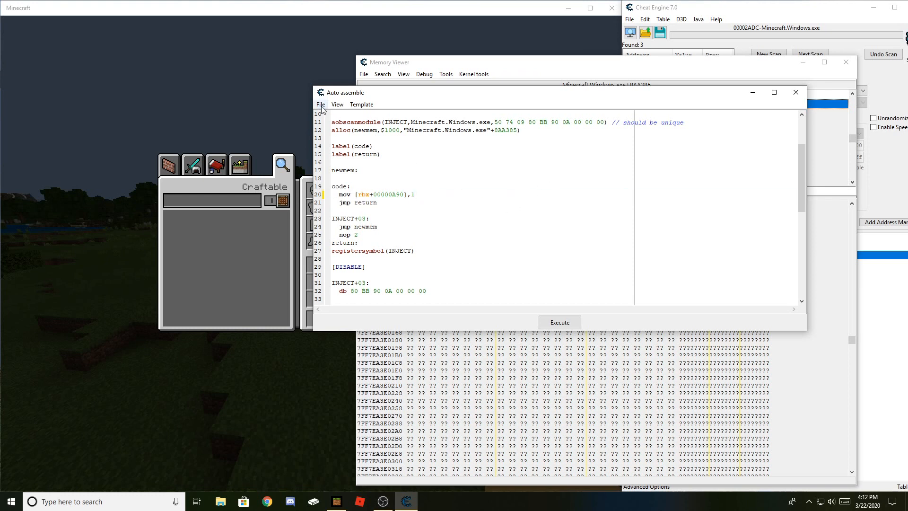
{"action": "left_click", "coordinate": [321, 104]}
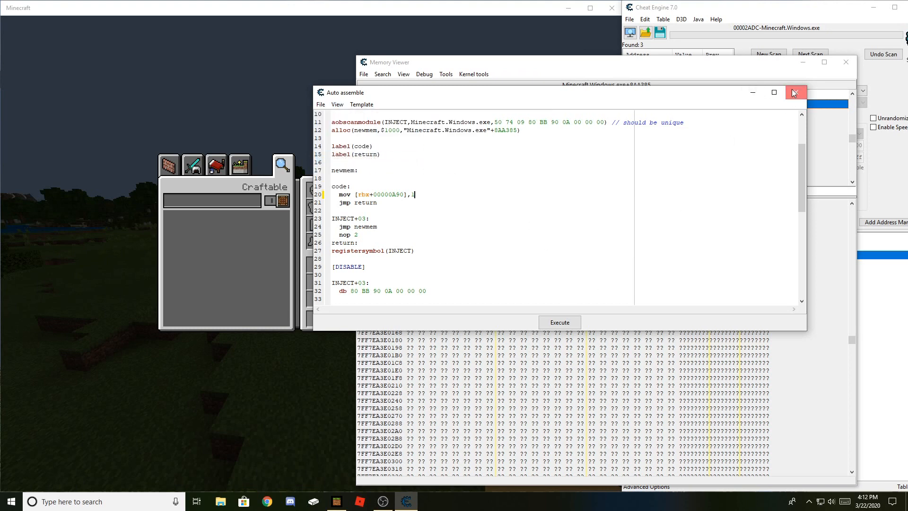
{"action": "left_click", "coordinate": [795, 92]}
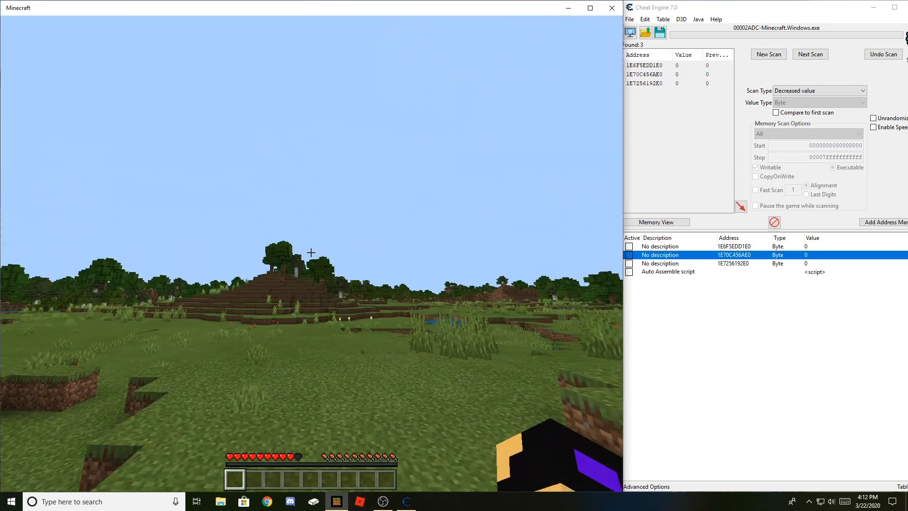
Step: Toggle between Minecraft's inventory and world to test the active fly-flag script
{"action": "key", "text": "e"}
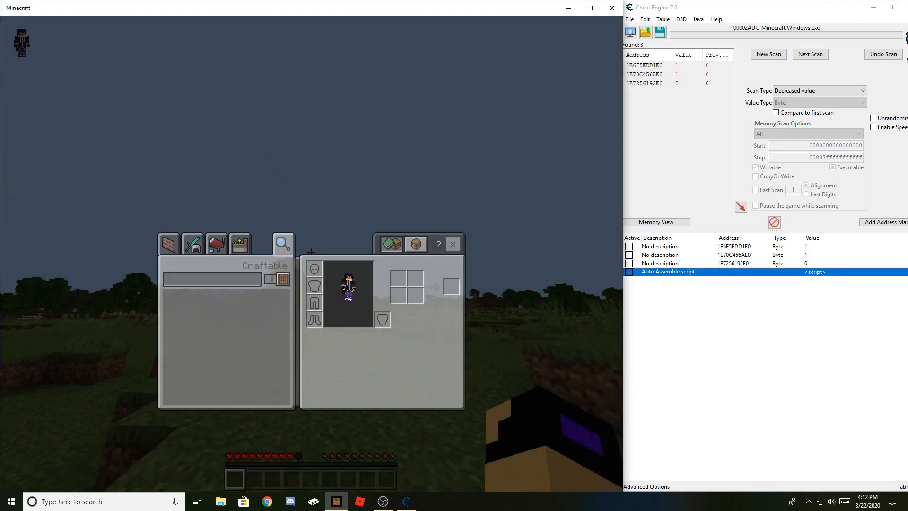
{"action": "key", "text": "Escape"}
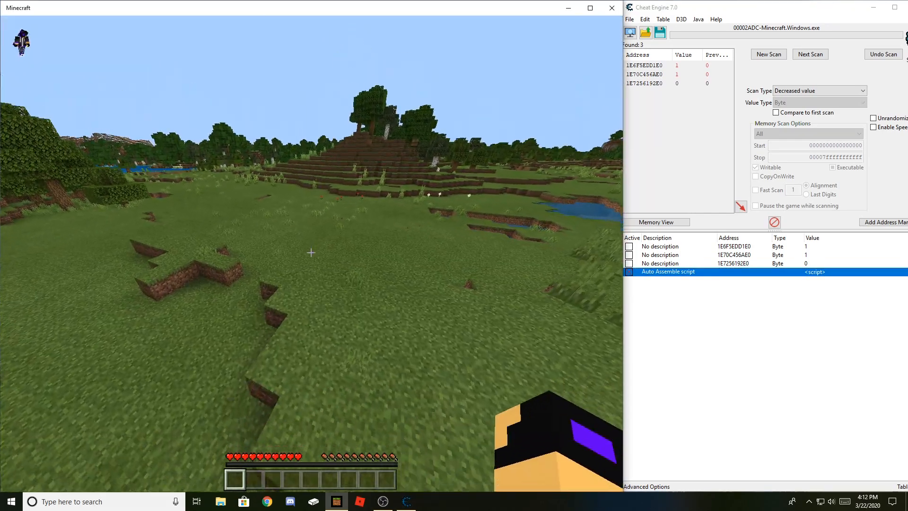
{"action": "key", "text": "e"}
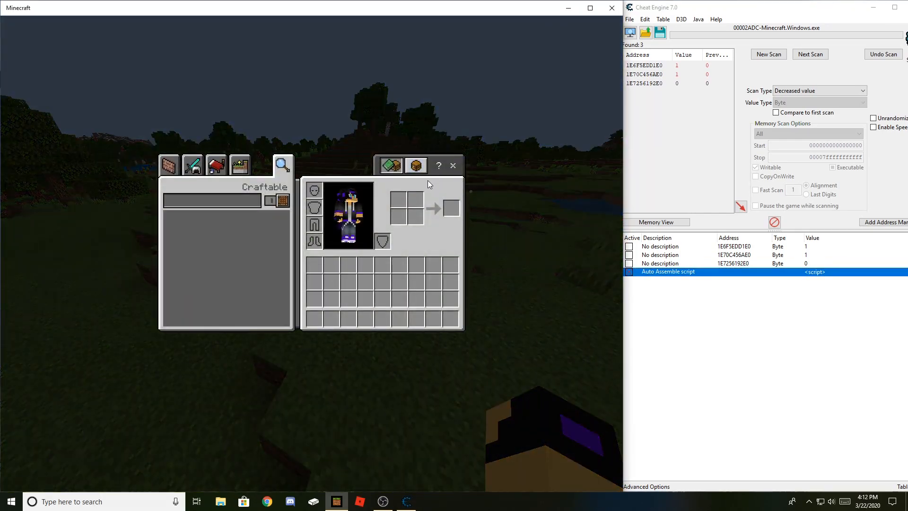